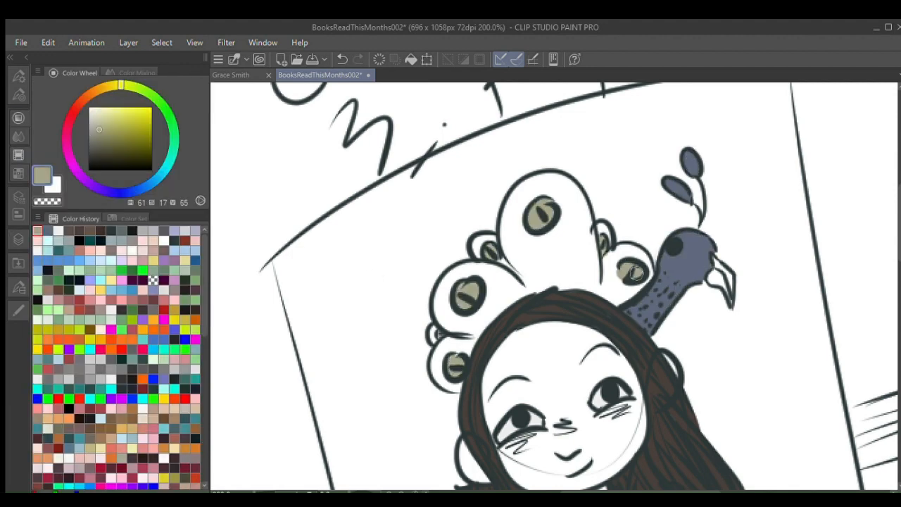
Step: Paint the girl's sweater pink and brush tan skin colour onto her hand
left_click(69, 73)
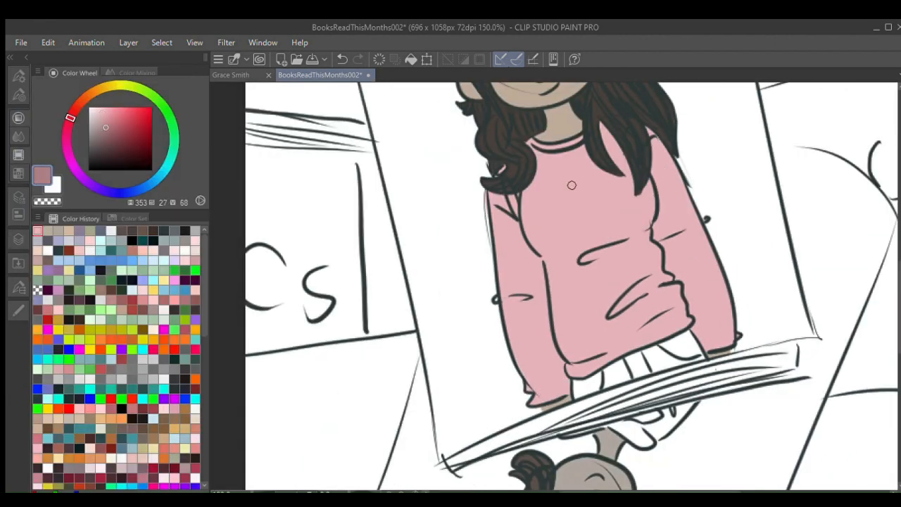
left_click(583, 217)
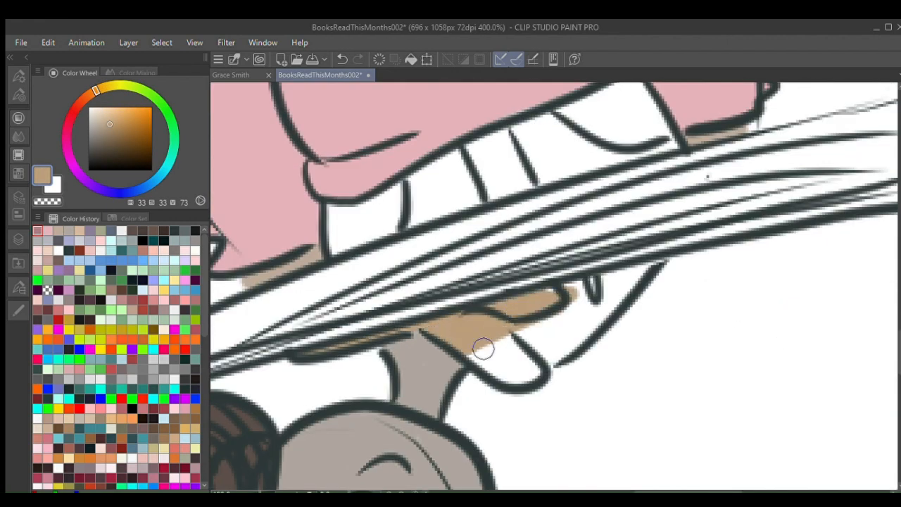
left_click_drag(484, 350, 583, 318)
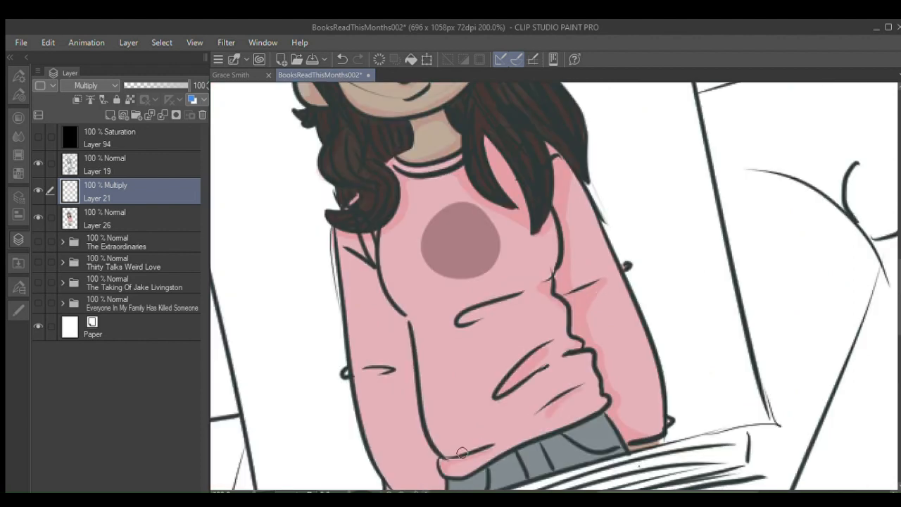
Step: Scroll the canvas down to reach the sack-carrying figure for colouring
scroll("down", 3)
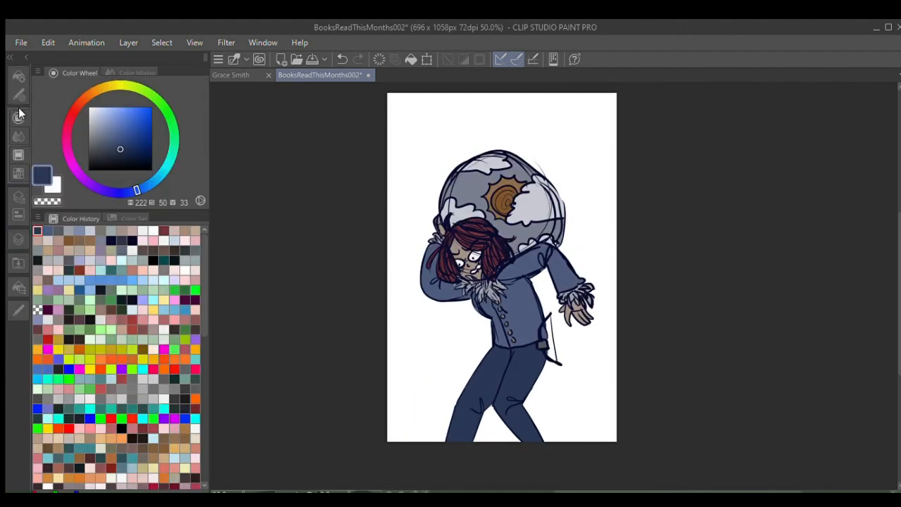
Step: Fill the background dark brown behind the sack-carrying figure and move to a fresh canvas area
left_click(19, 145)
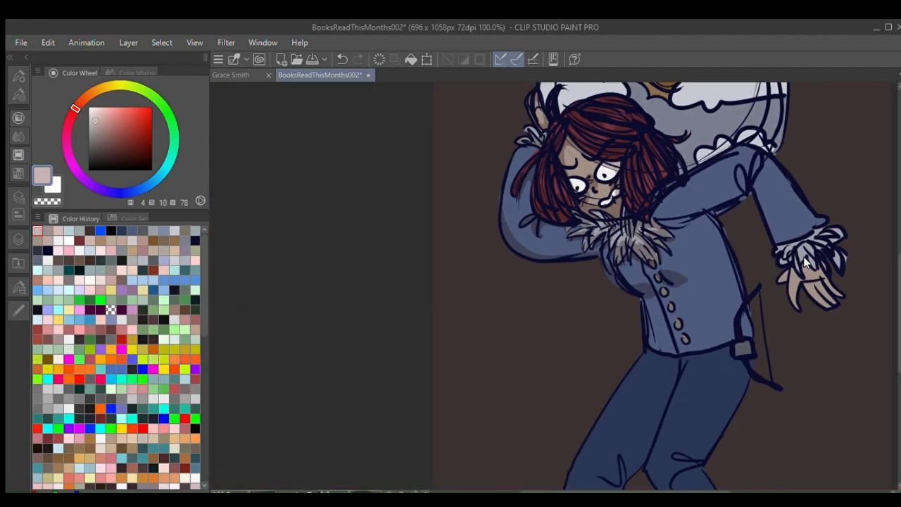
scroll("up", 3)
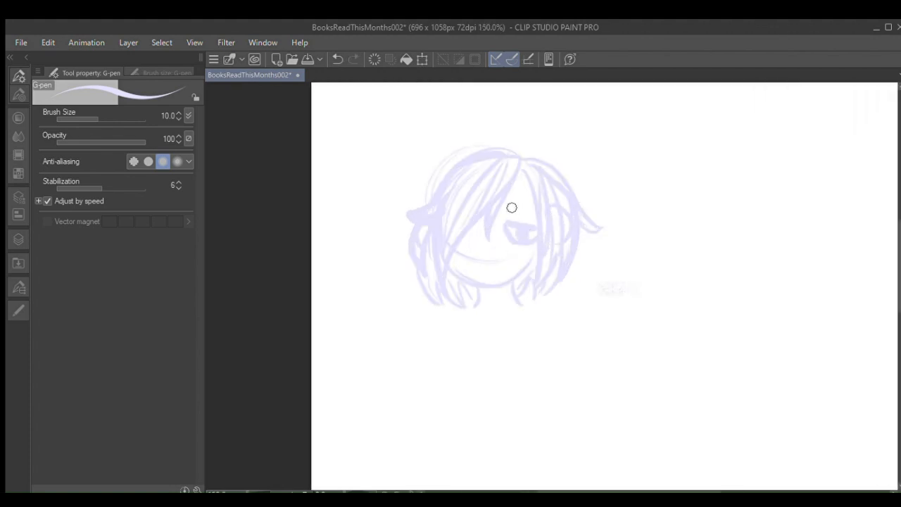
Step: Sketch the shaggy-haired head, then the wavy-haired girl's face and collar
left_click_drag(513, 207, 518, 291)
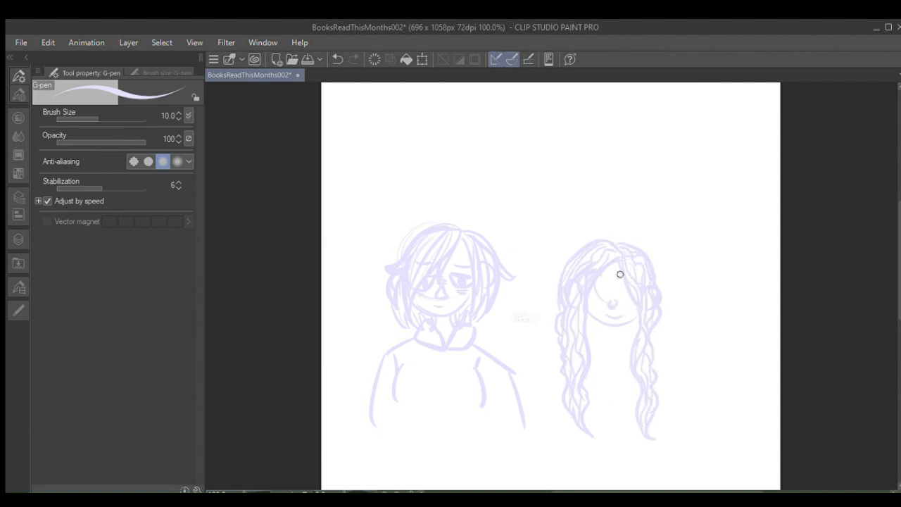
left_click_drag(620, 275, 628, 338)
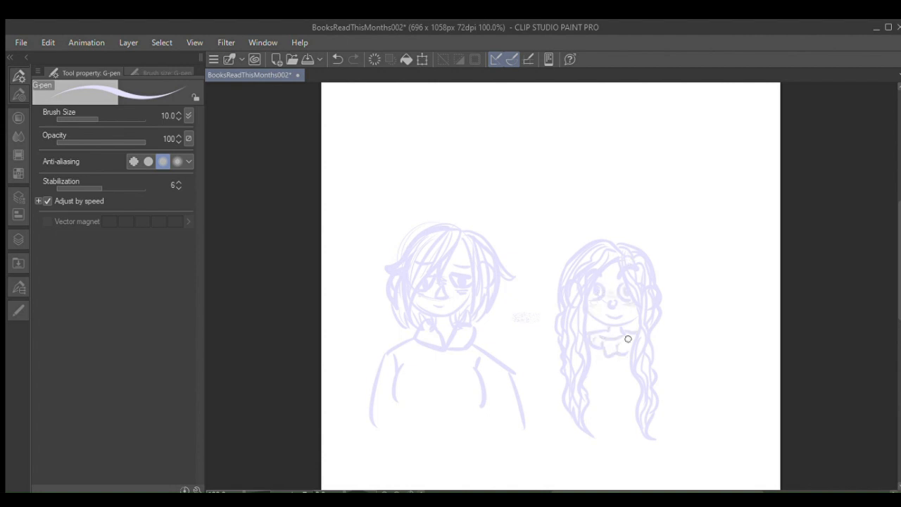
left_click_drag(627, 338, 552, 394)
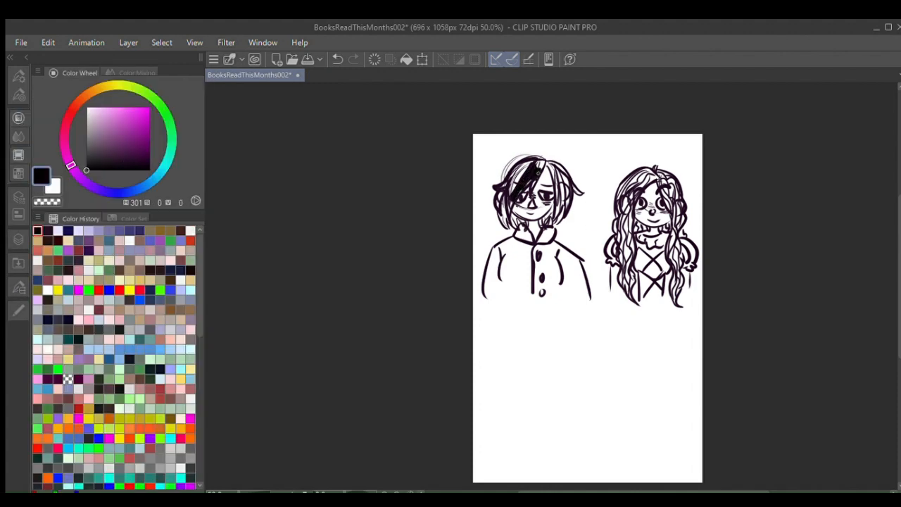
Step: Scroll up to the two characters' heads to fill their hair colours
scroll("up", 3)
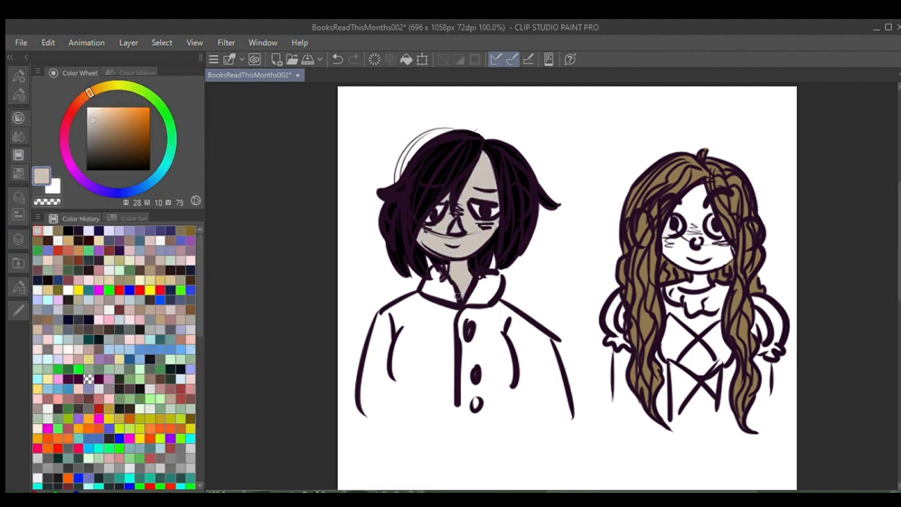
Step: Fill the shaggy-haired character's hoodie dark purple, including the leftover white gap
left_click(101, 115)
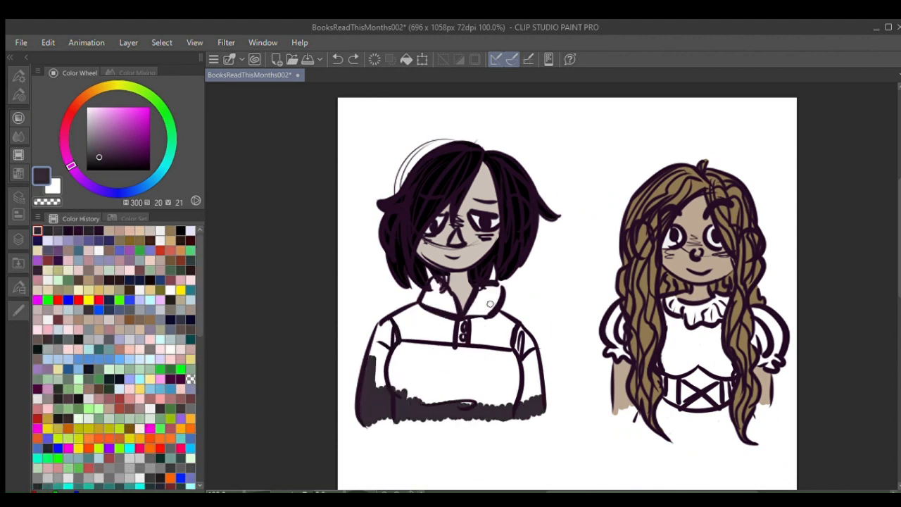
left_click(451, 352)
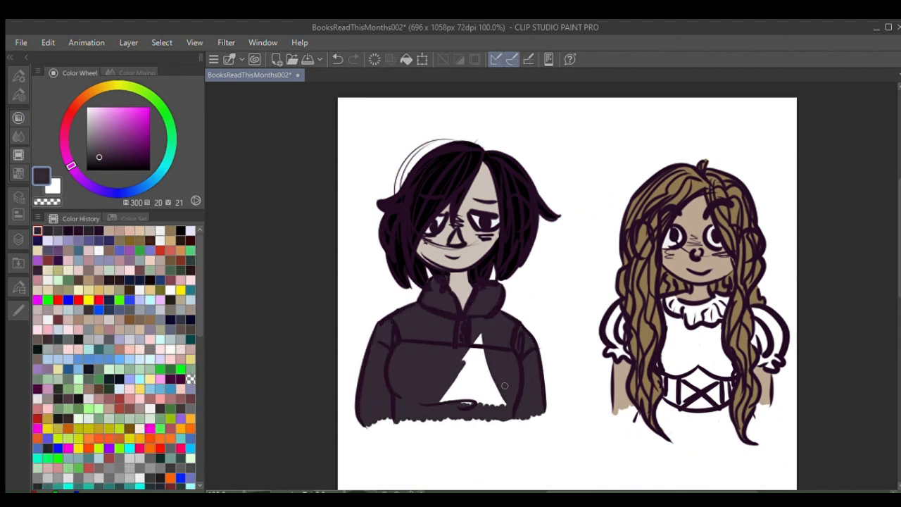
left_click(458, 366)
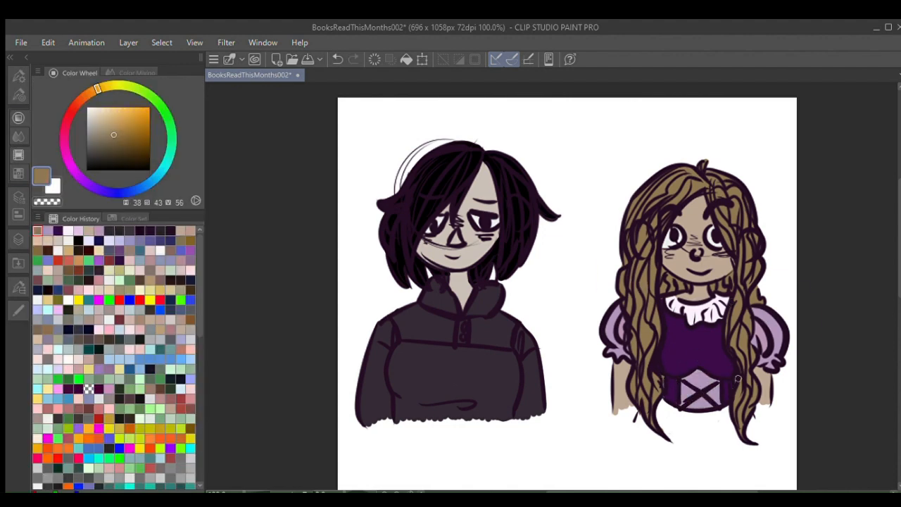
mouse_move(755, 422)
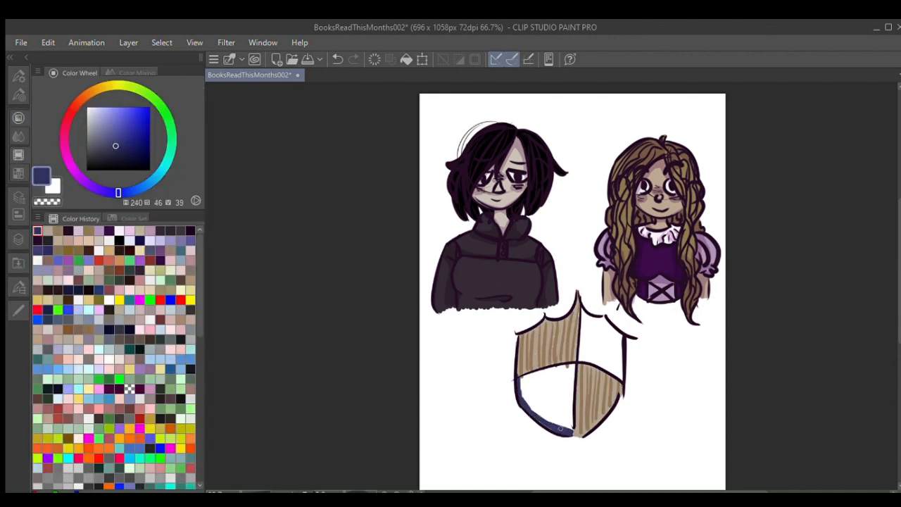
Step: Fill a quadrant of the wooden shield below the two characters
left_click(547, 392)
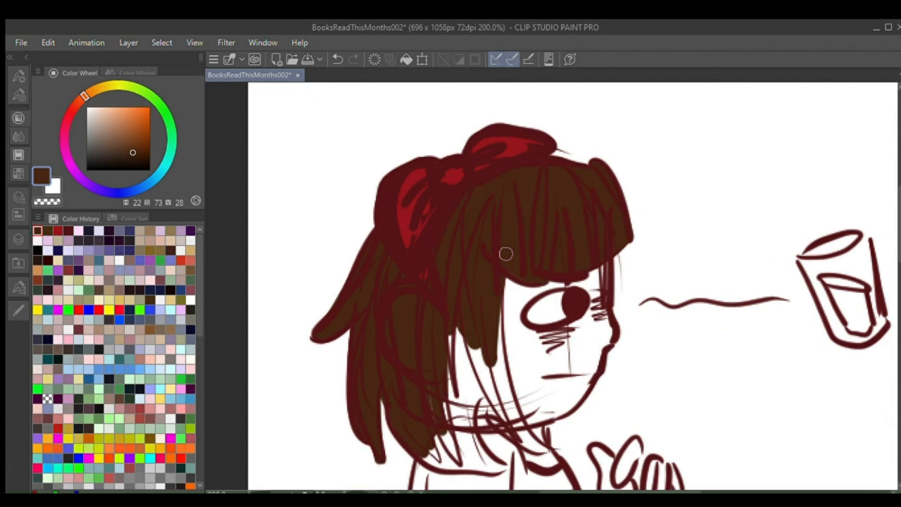
Step: Scroll down to the bob-haired girl to colour her hair brown and bow red
scroll("down", 3)
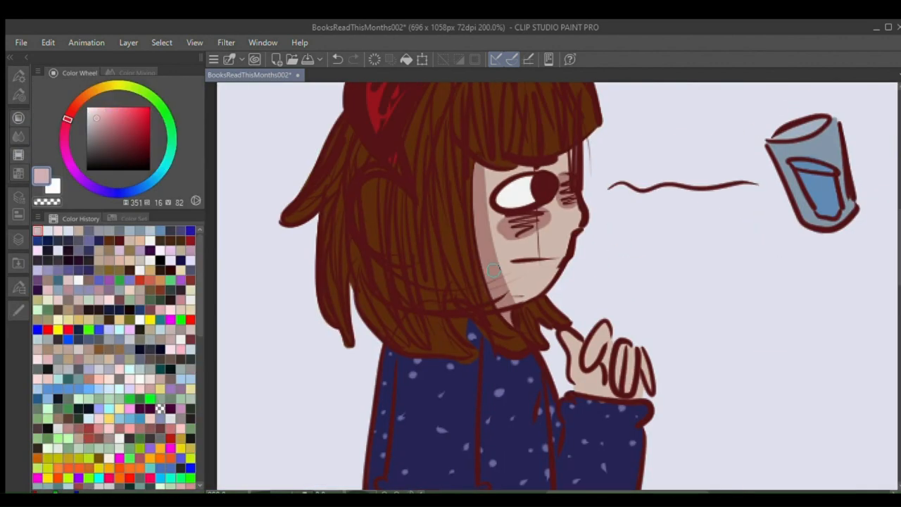
Step: Scroll down past the red-bowed girl to the Loveless cover reference area
scroll("down", 3)
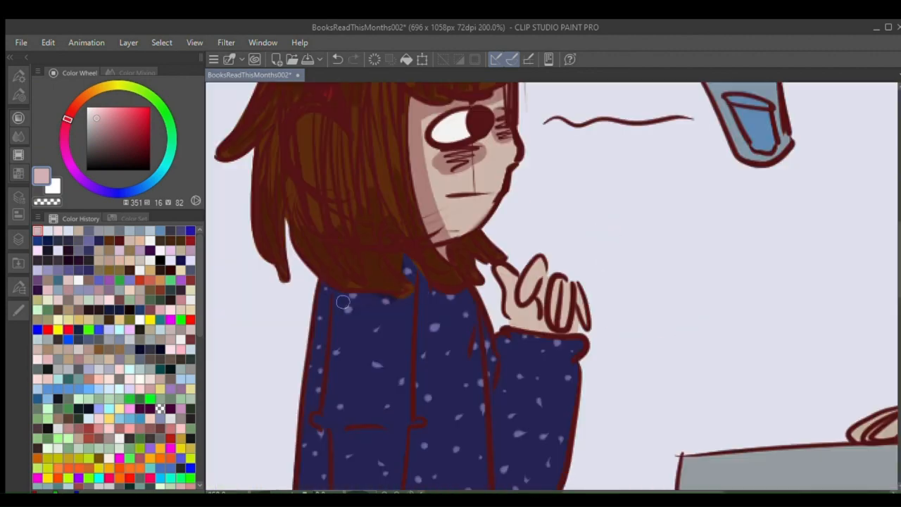
scroll("down", 3)
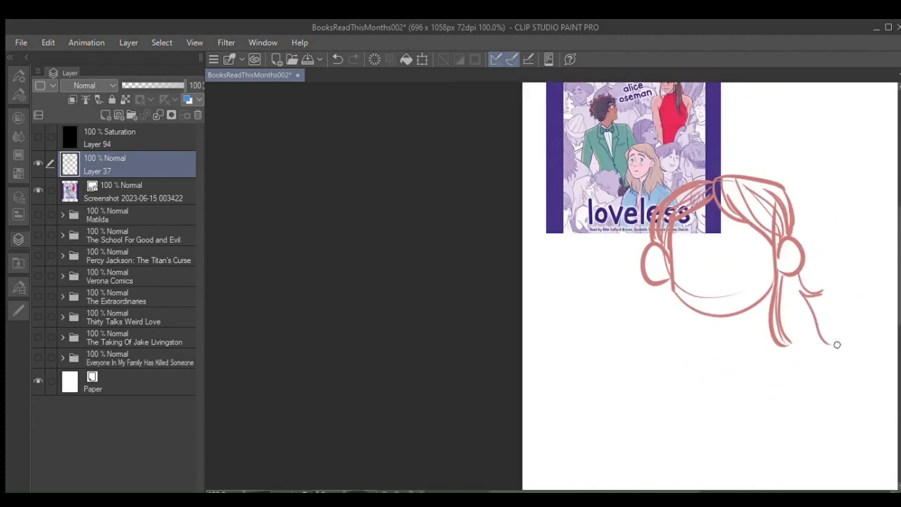
Step: Sketch the headphone-wearing character's face in pink below the Loveless cover
left_click_drag(837, 345, 664, 378)
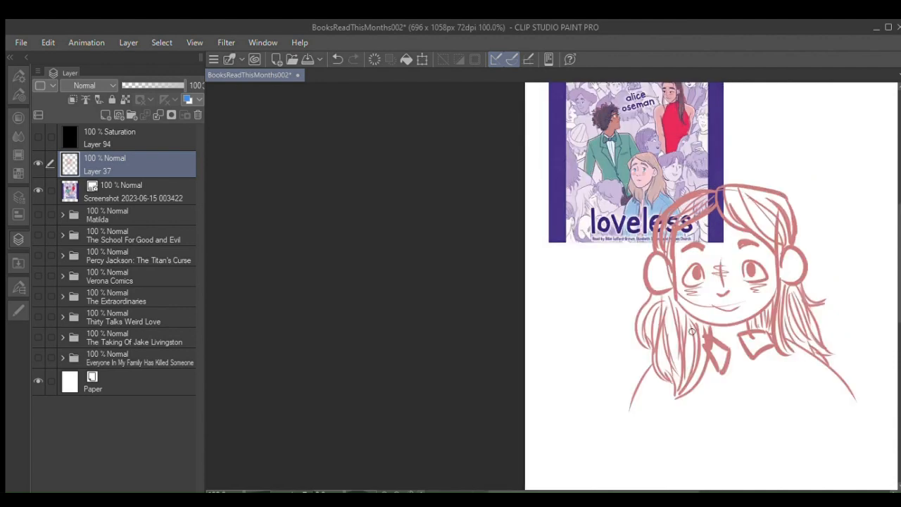
scroll("down", 3)
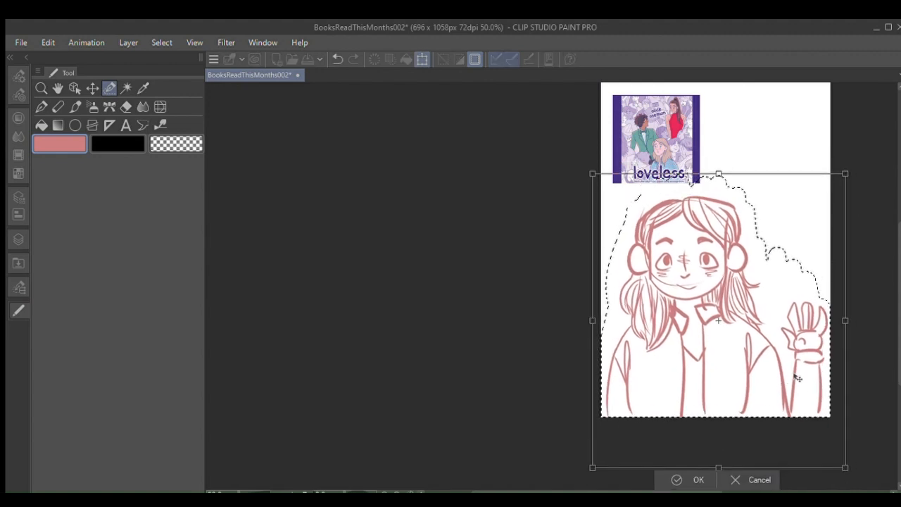
Step: Confirm the transform so the scaled waving sketch sits on the page below the cover
left_click(699, 479)
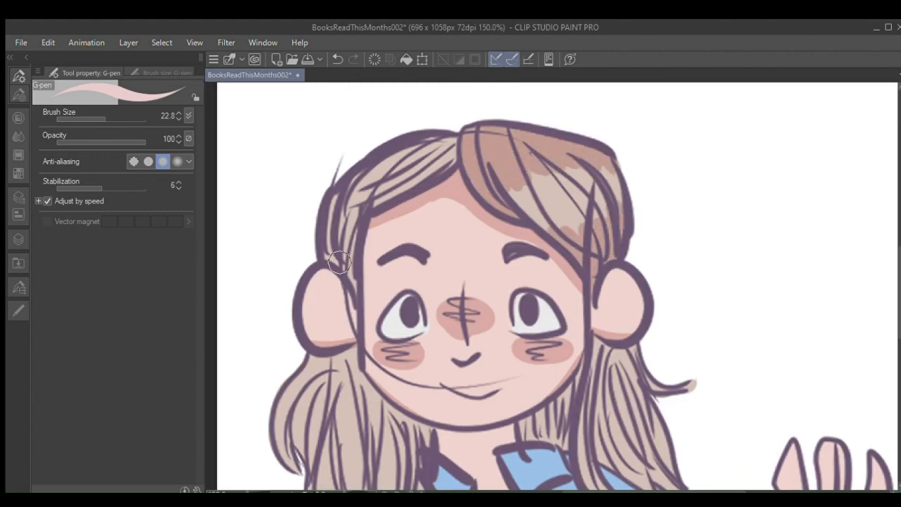
Step: Shade the raised sleeve and the fingers of the waving hand
scroll("down", 3)
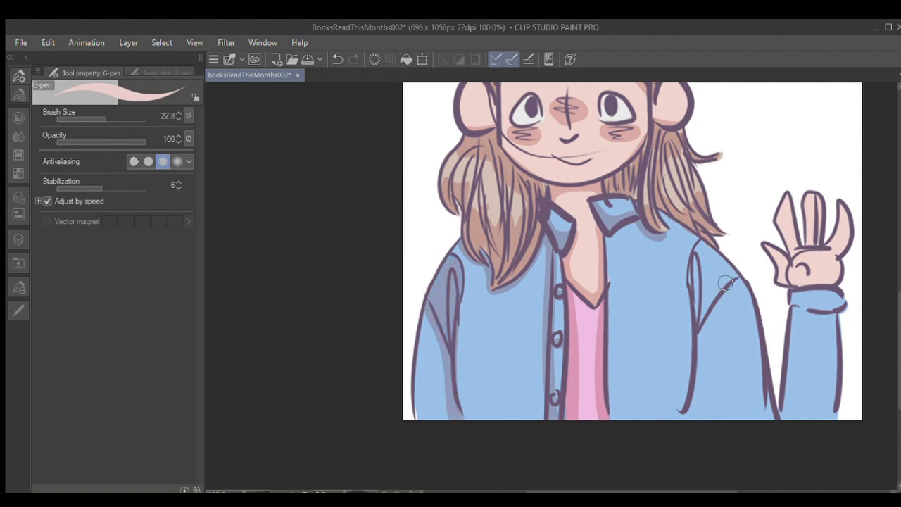
left_click_drag(725, 282, 792, 317)
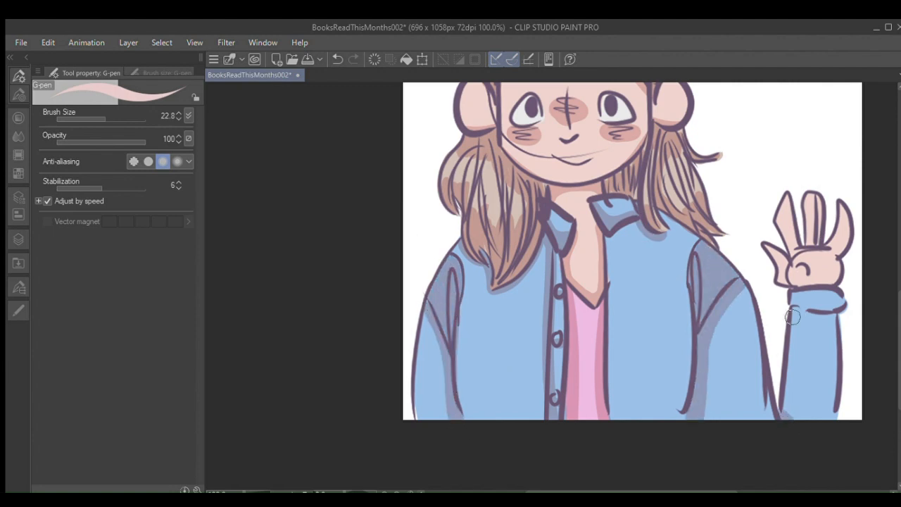
scroll("up", 3)
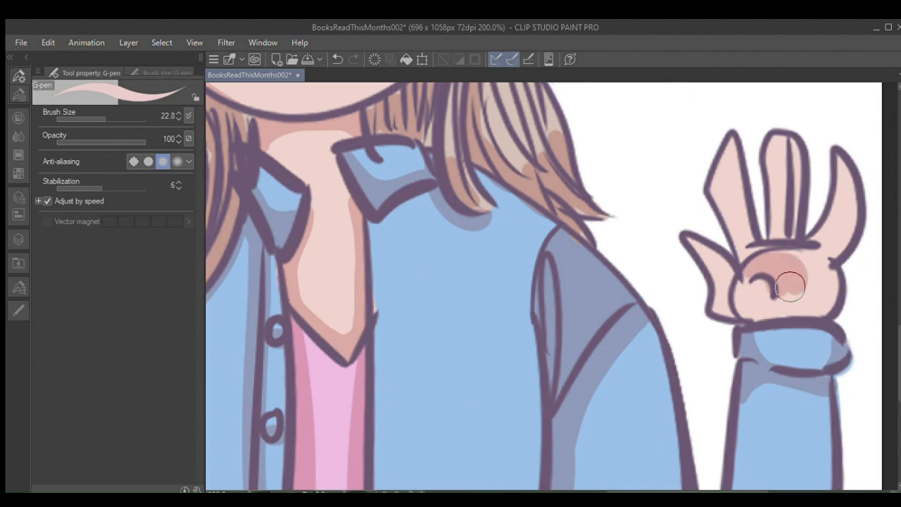
left_click_drag(789, 287, 702, 261)
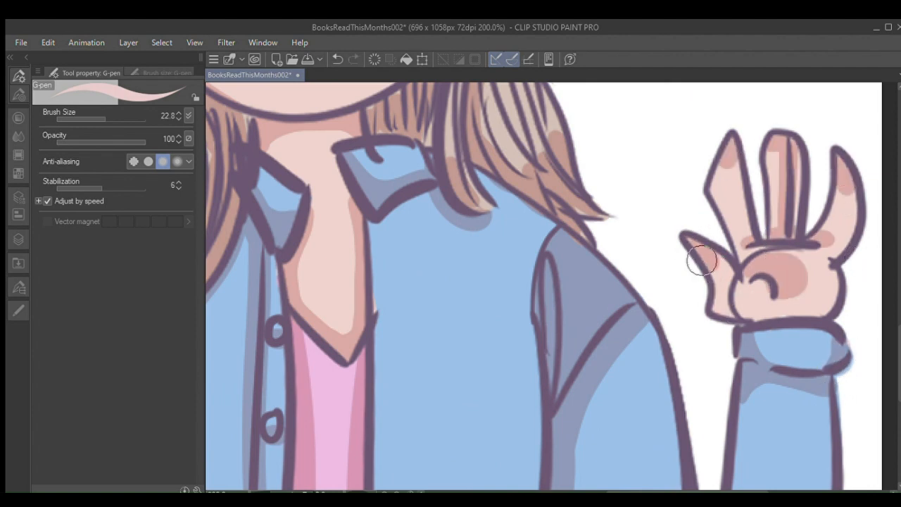